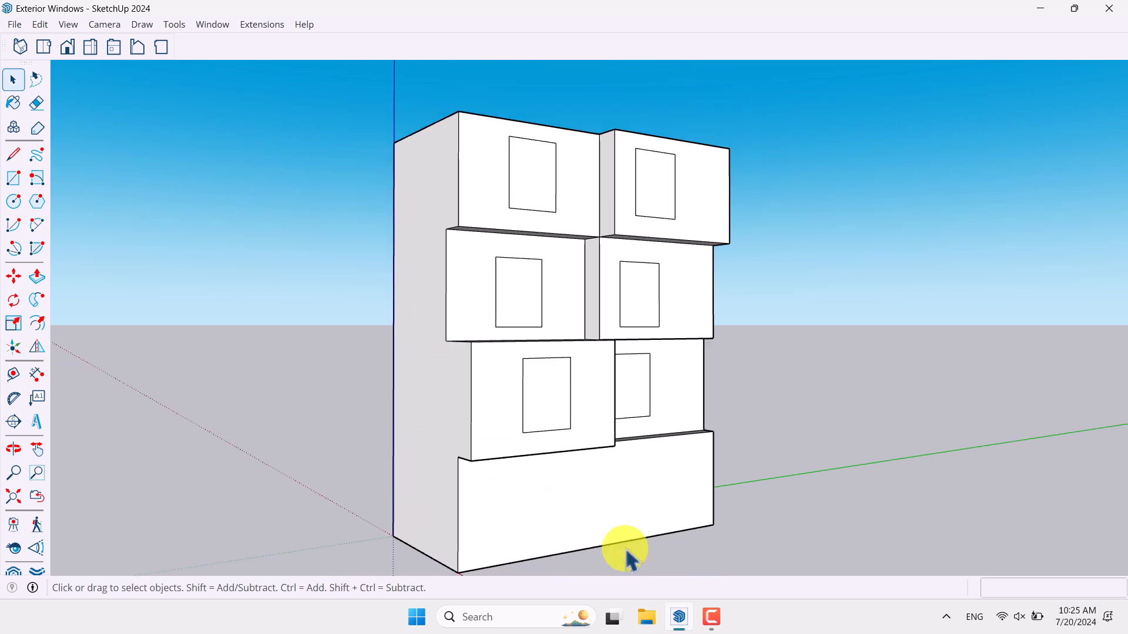
{"action": "mouse_move", "coordinate": [614, 402]}
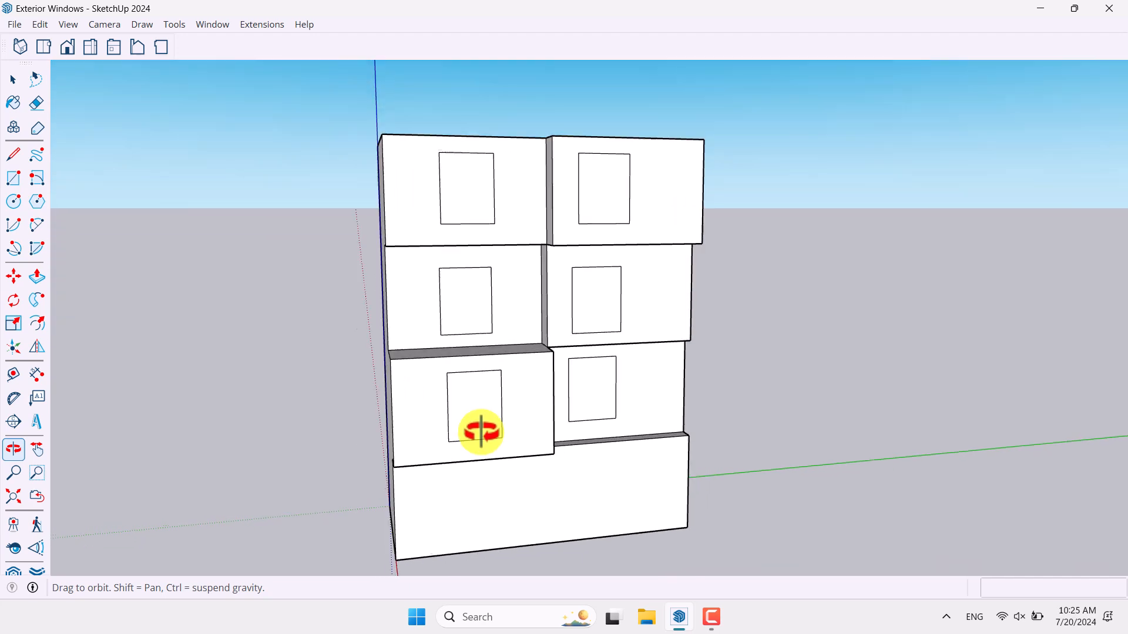
Step: Enter the building group for editing and select the upper-left window rectangle
{"action": "left_click_drag", "start_coordinate": [479, 431], "coordinate": [610, 423]}
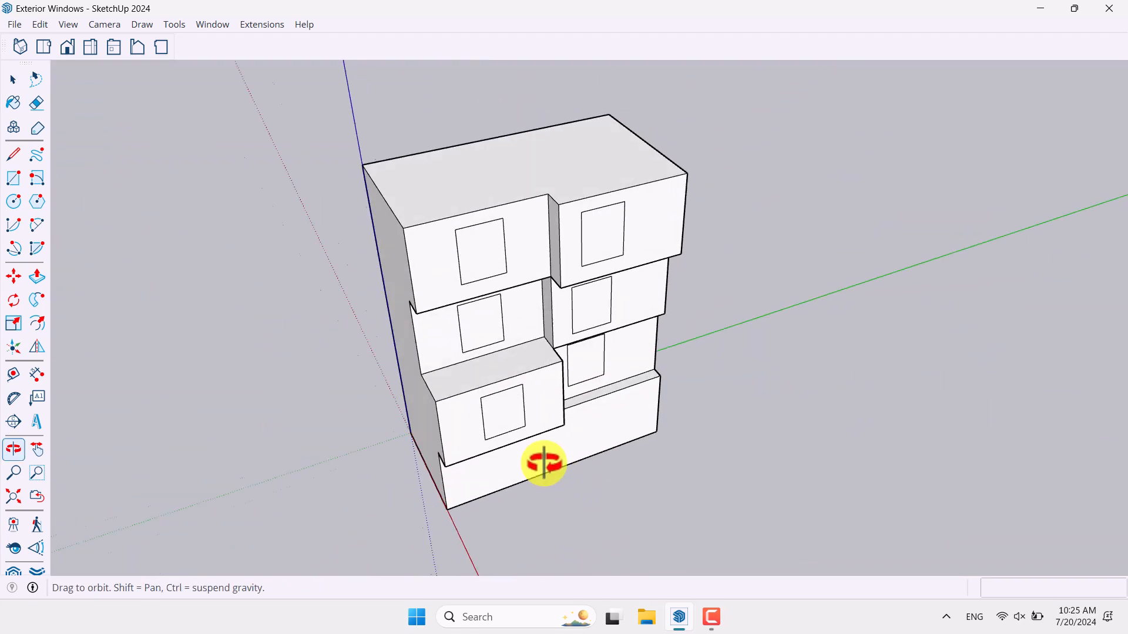
{"action": "left_click_drag", "start_coordinate": [543, 463], "coordinate": [471, 302]}
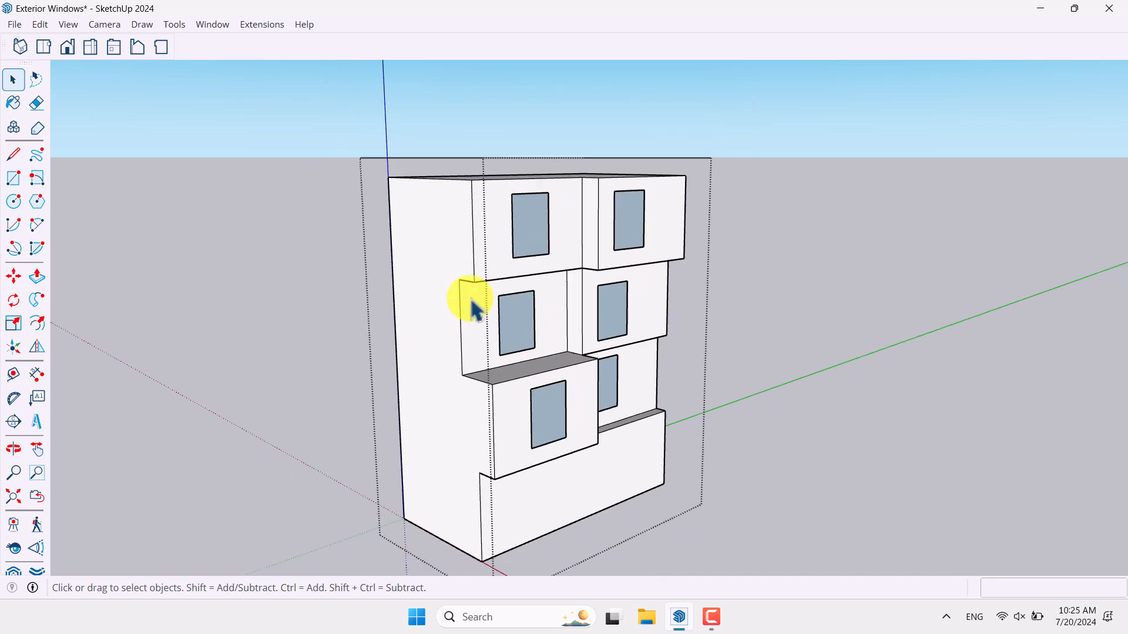
{"action": "right_click", "coordinate": [471, 298]}
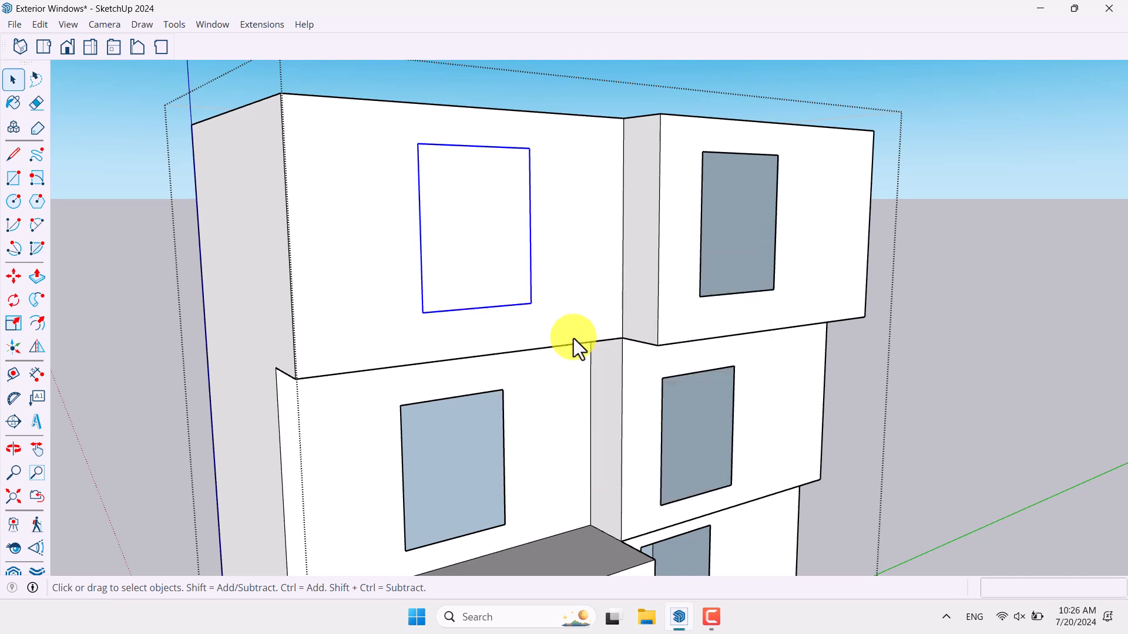
{"action": "left_click", "coordinate": [13, 280]}
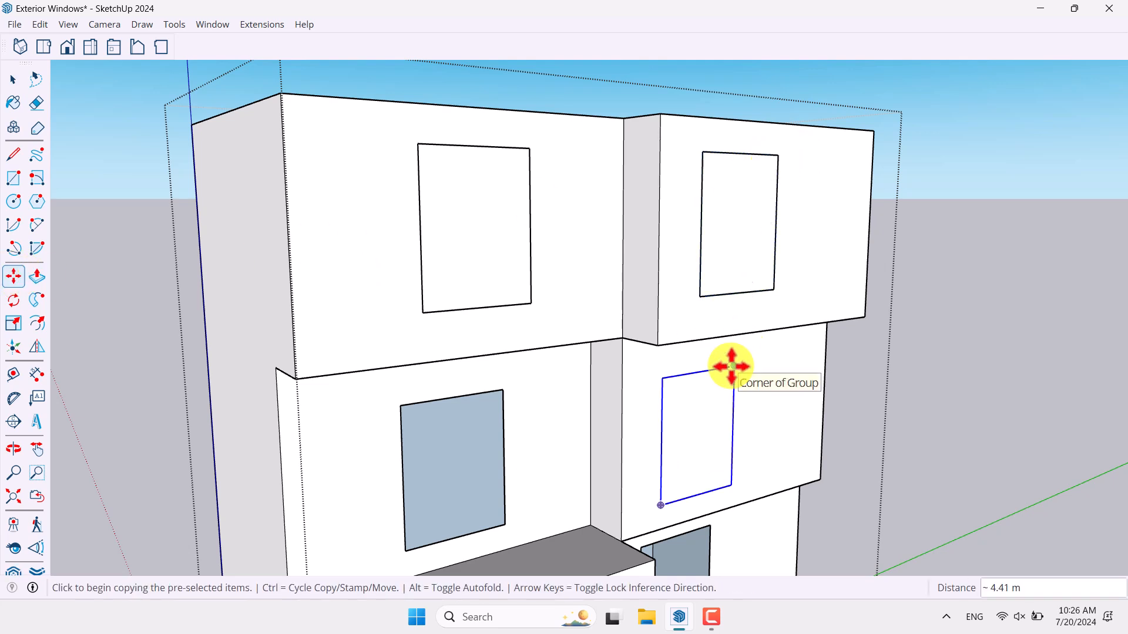
Step: Copy the window rectangle onto the middle-right facade panel with Move+Ctrl
{"action": "left_click", "coordinate": [732, 368]}
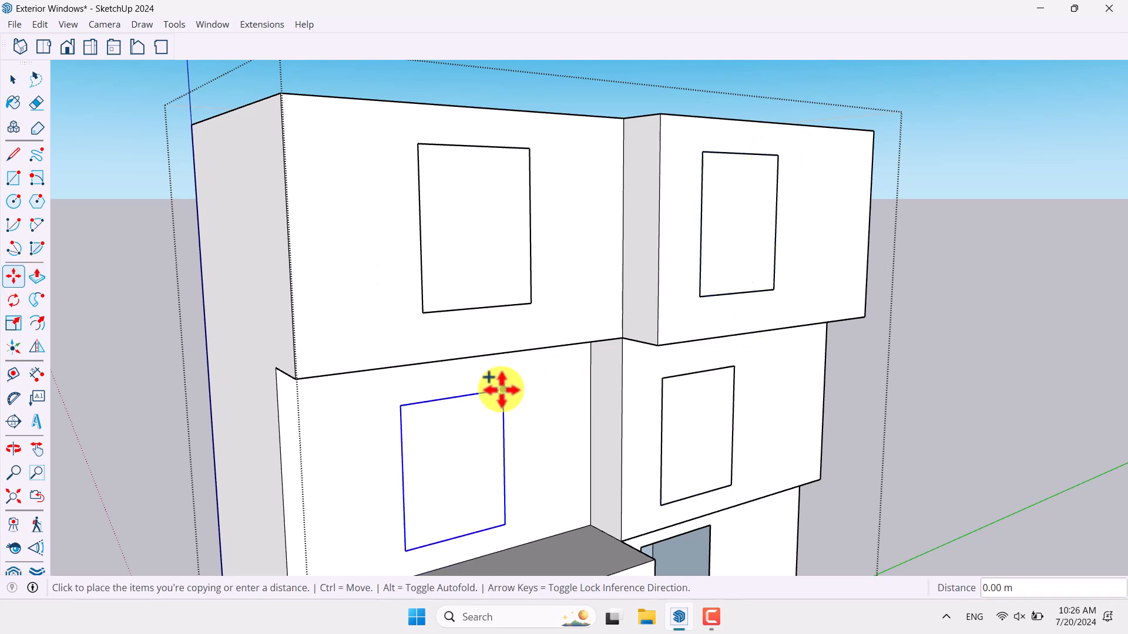
{"action": "scroll", "scroll_direction": "up", "scroll_amount": 3}
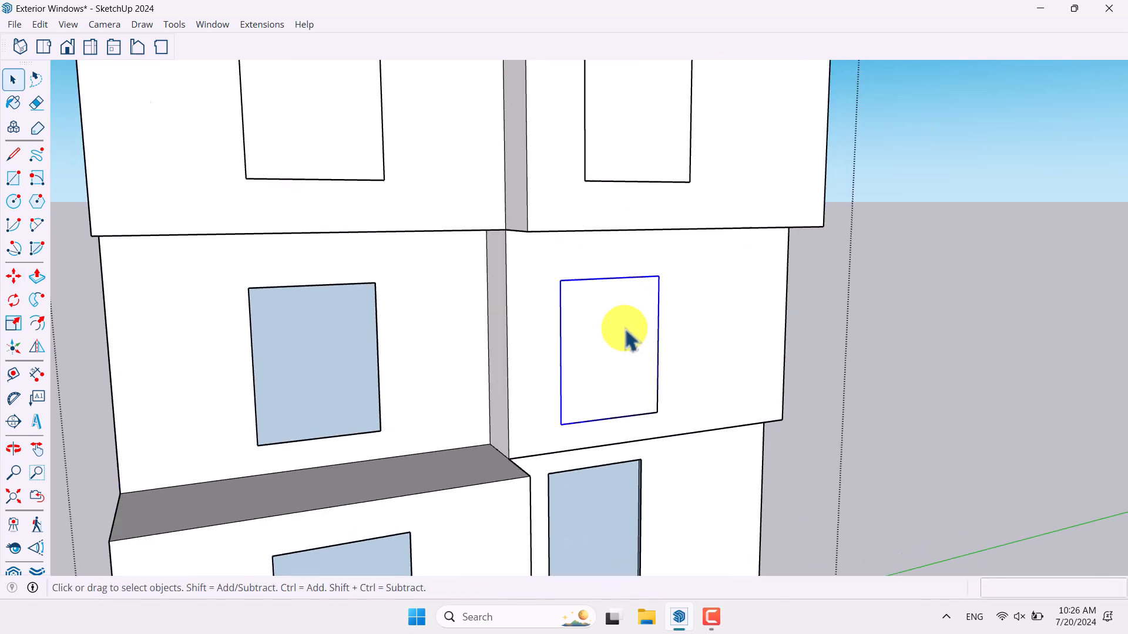
{"action": "left_click", "coordinate": [13, 276]}
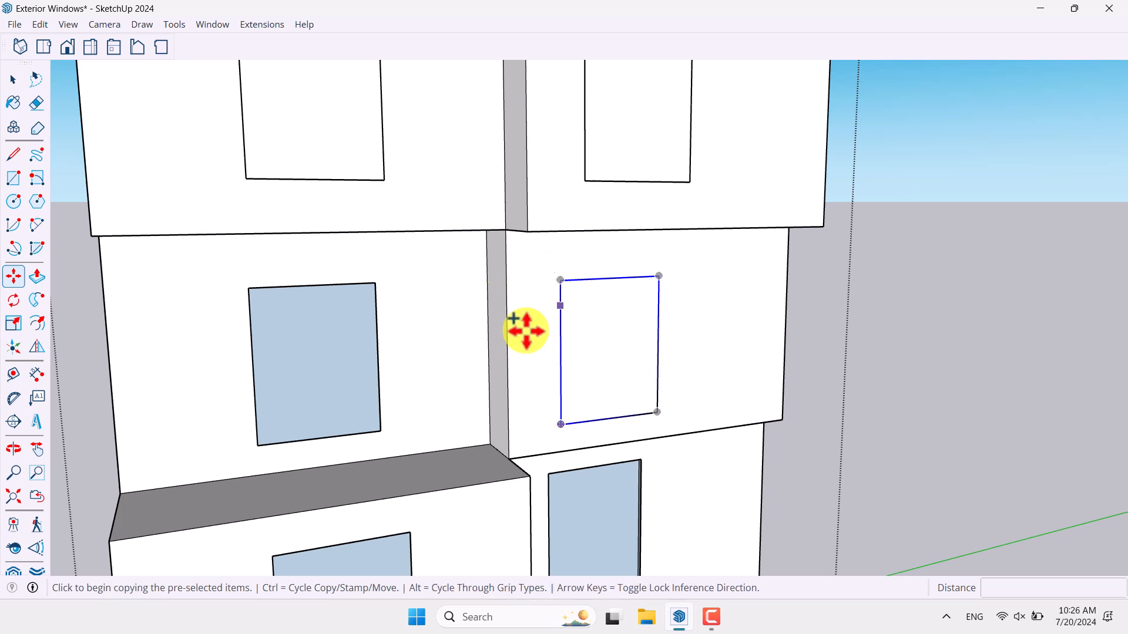
{"action": "mouse_move", "coordinate": [562, 281]}
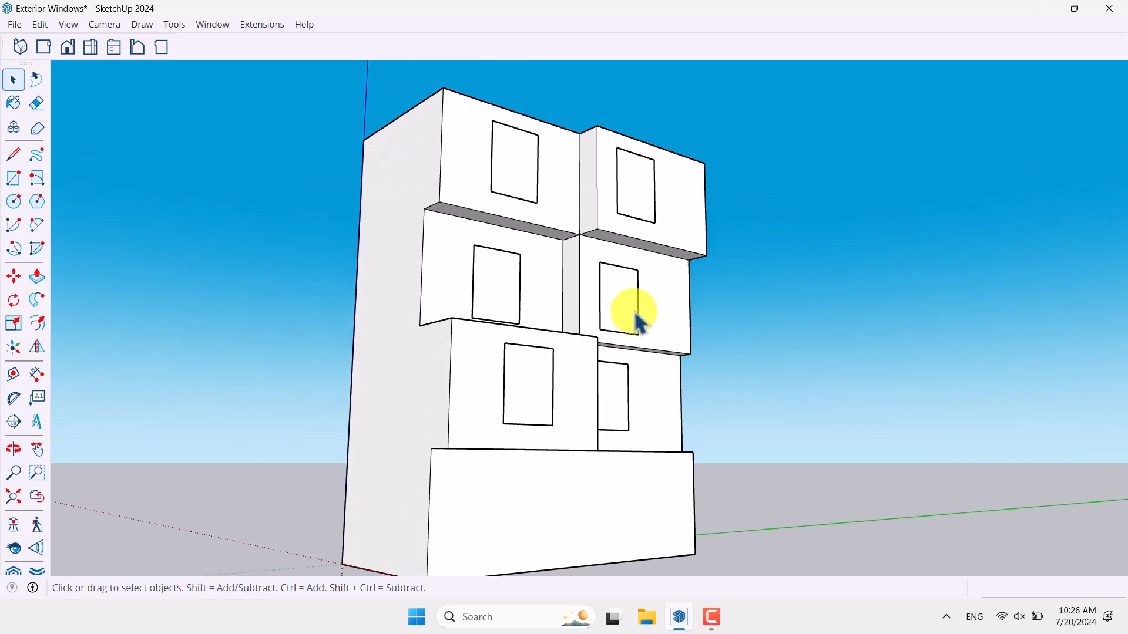
{"action": "mouse_move", "coordinate": [661, 302]}
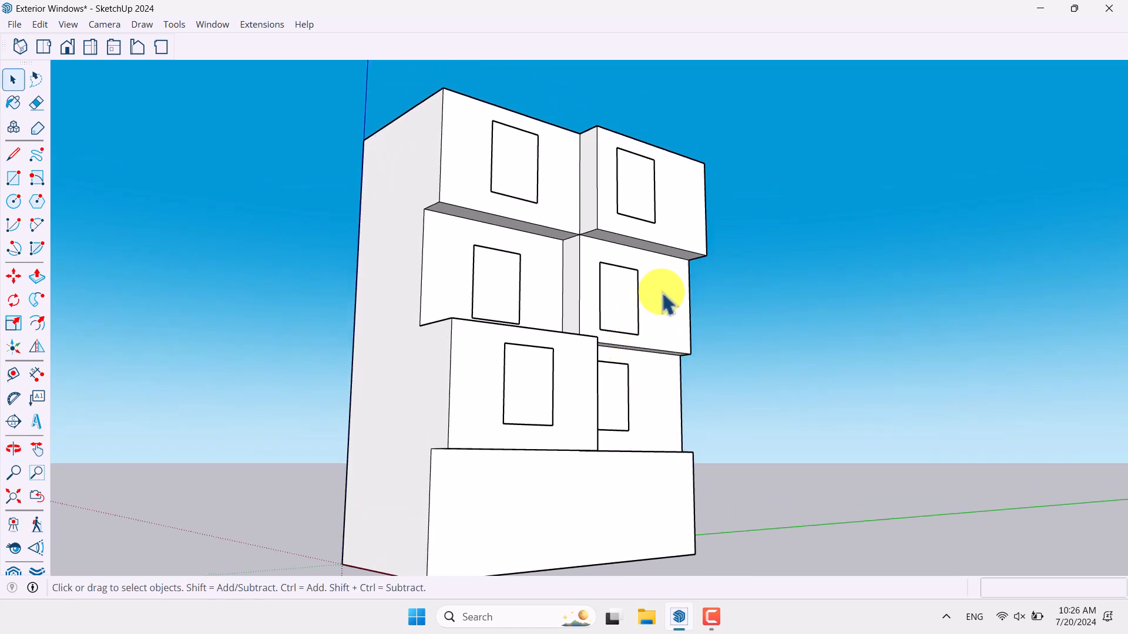
Step: Make the top-left window face into a component, ready to copy to another panel
{"action": "right_click", "coordinate": [661, 295]}
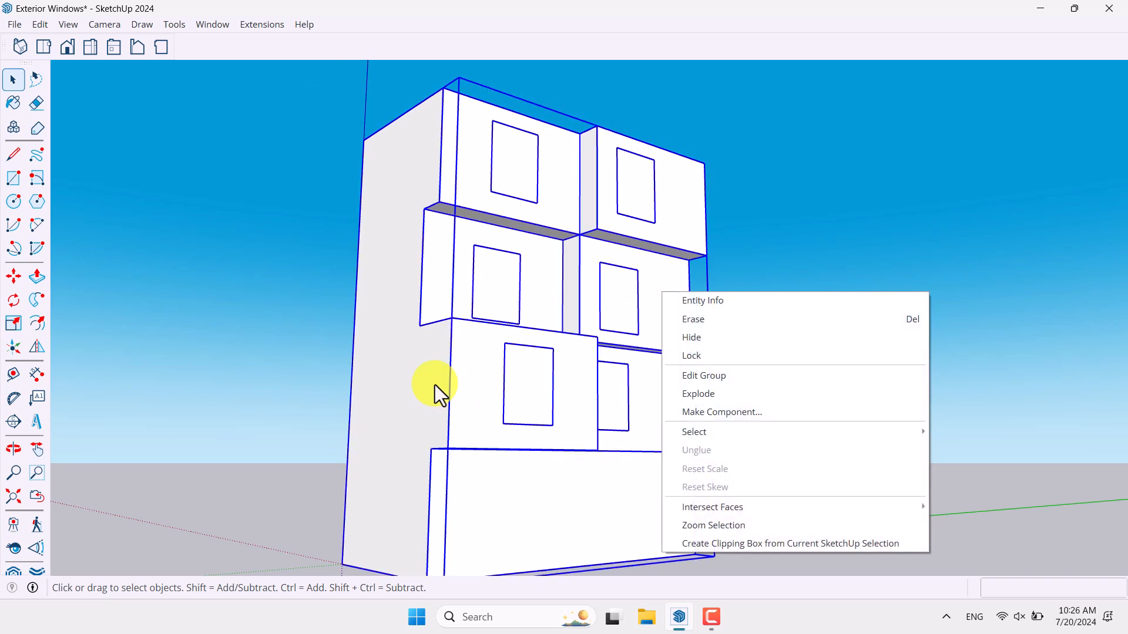
{"action": "mouse_move", "coordinate": [704, 375]}
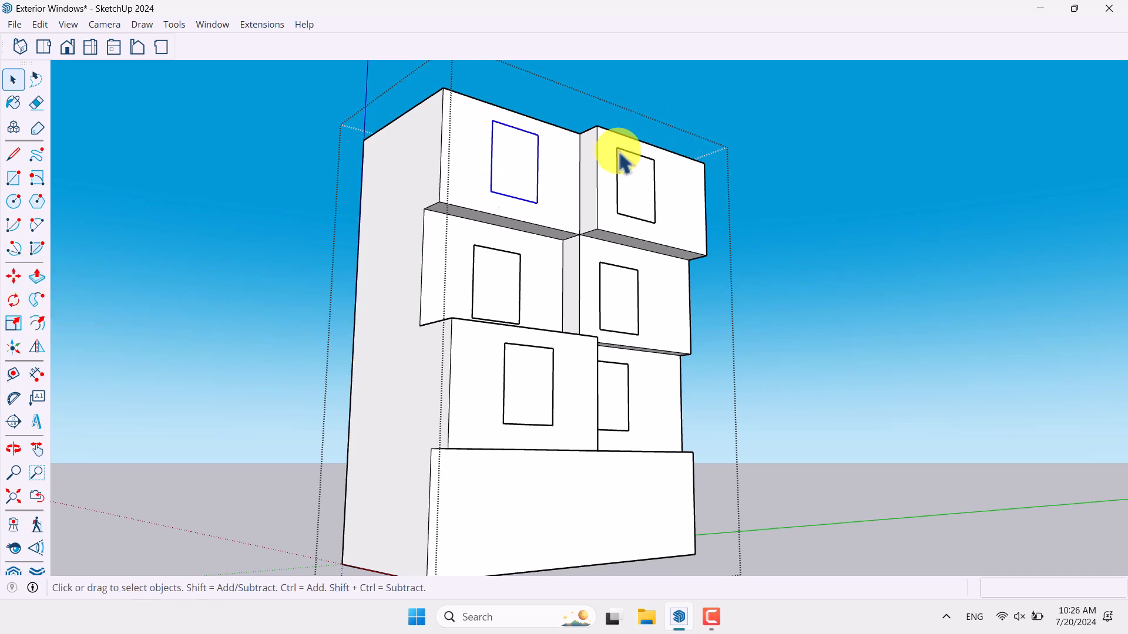
{"action": "right_click", "coordinate": [623, 159]}
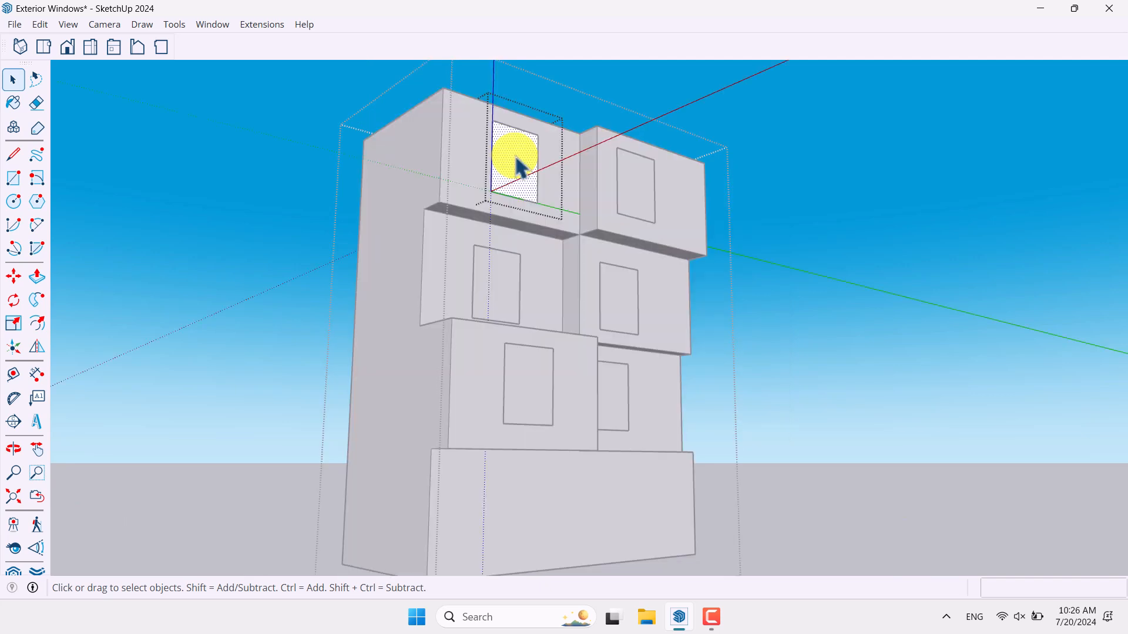
{"action": "left_click", "coordinate": [37, 277]}
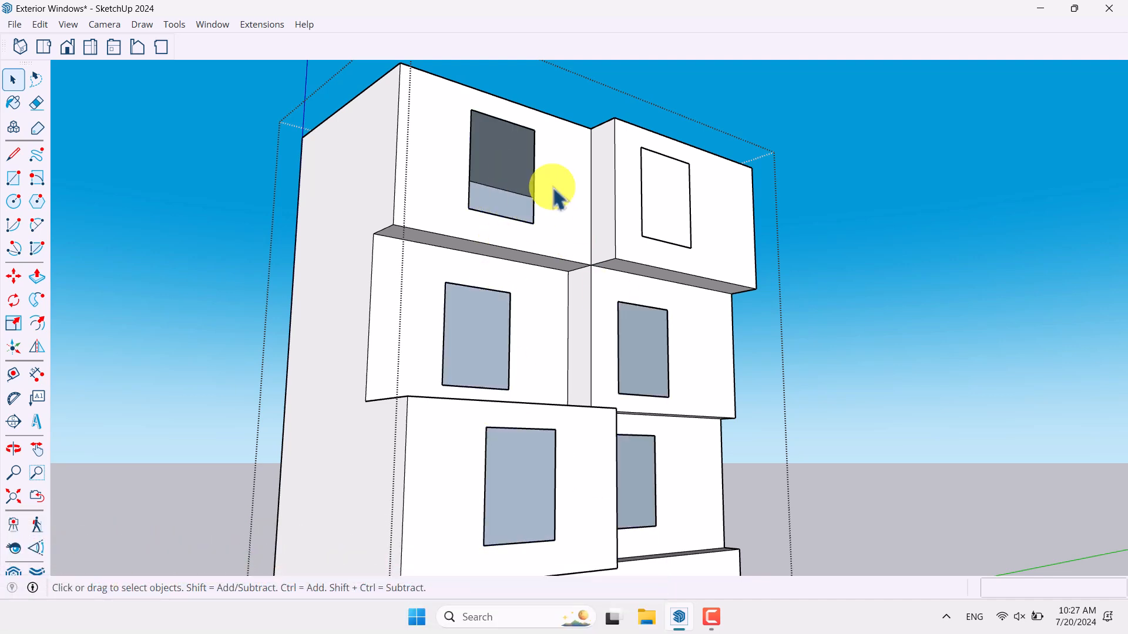
{"action": "left_click", "coordinate": [662, 199]}
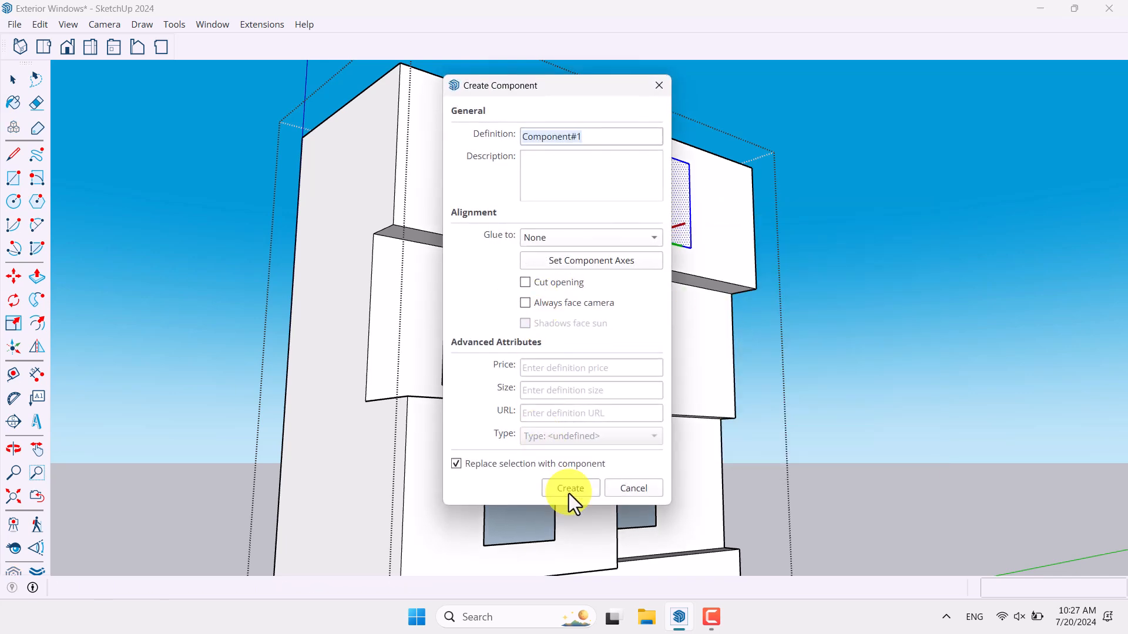
{"action": "left_click", "coordinate": [570, 488]}
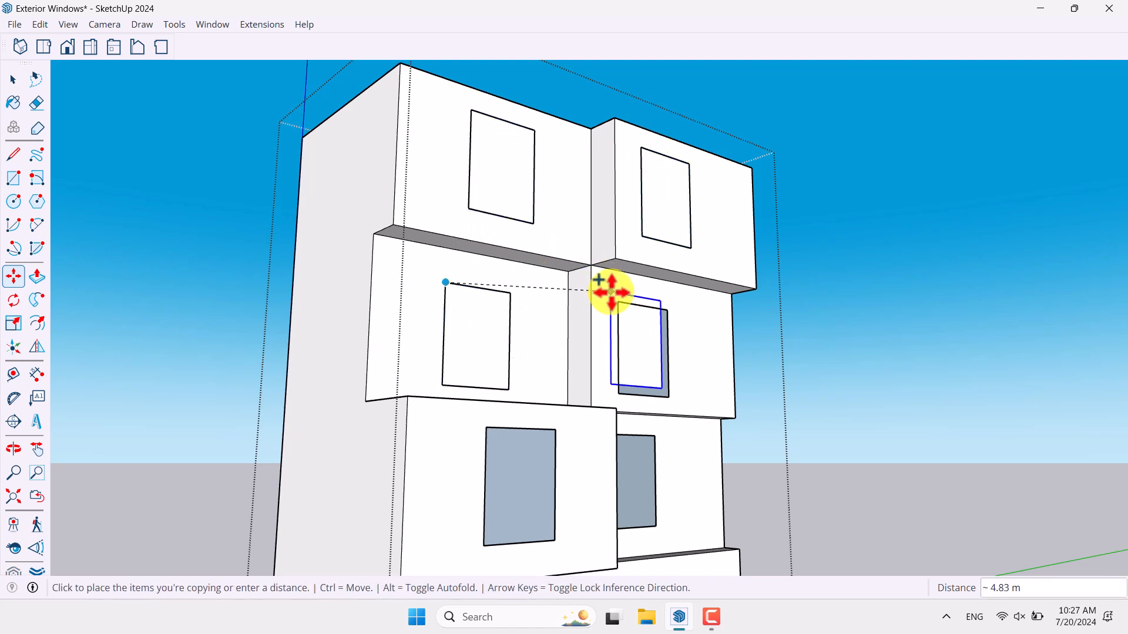
{"action": "mouse_move", "coordinate": [677, 438]}
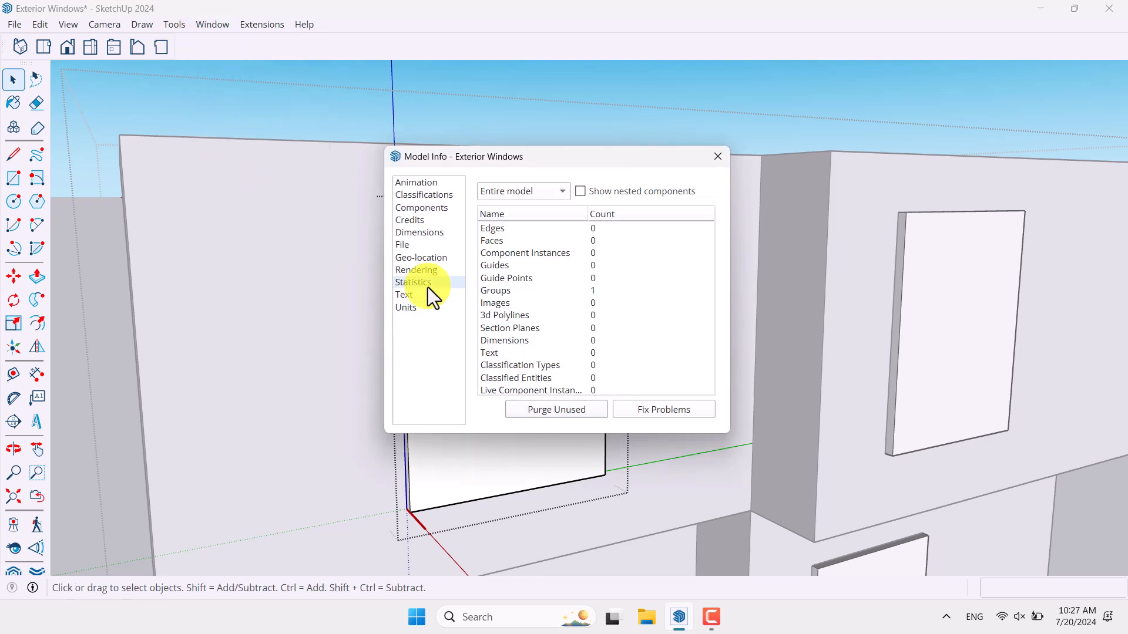
Step: Set the model's length format to Centimeters in Model Info and close the settings
{"action": "left_click", "coordinate": [405, 306]}
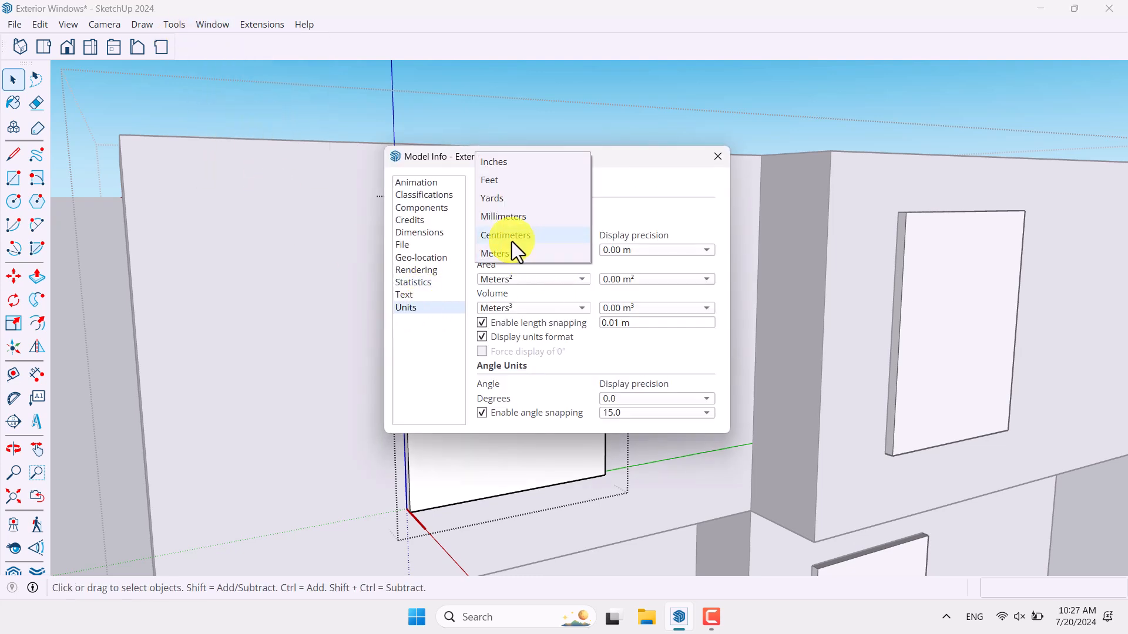
{"action": "left_click", "coordinate": [505, 235]}
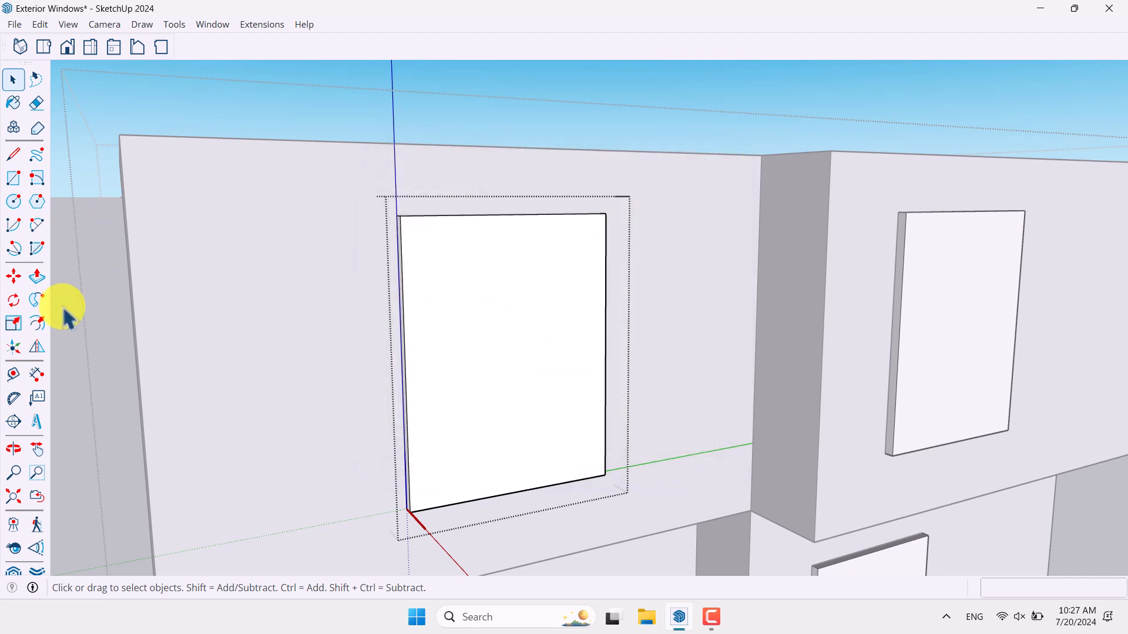
{"action": "left_click", "coordinate": [36, 325]}
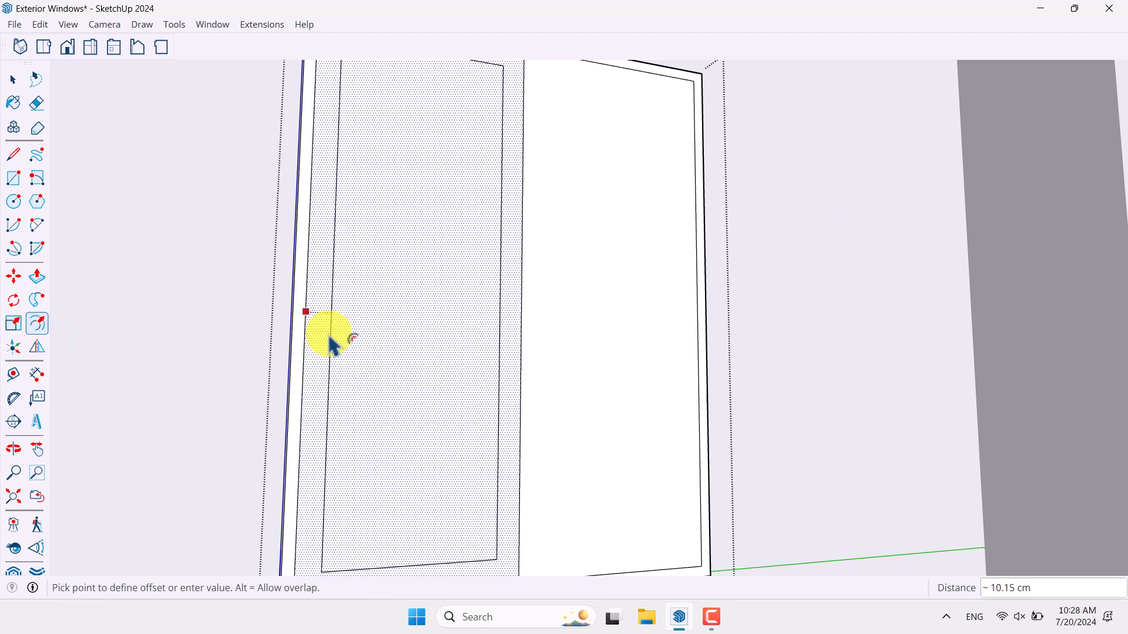
{"action": "mouse_move", "coordinate": [316, 360]}
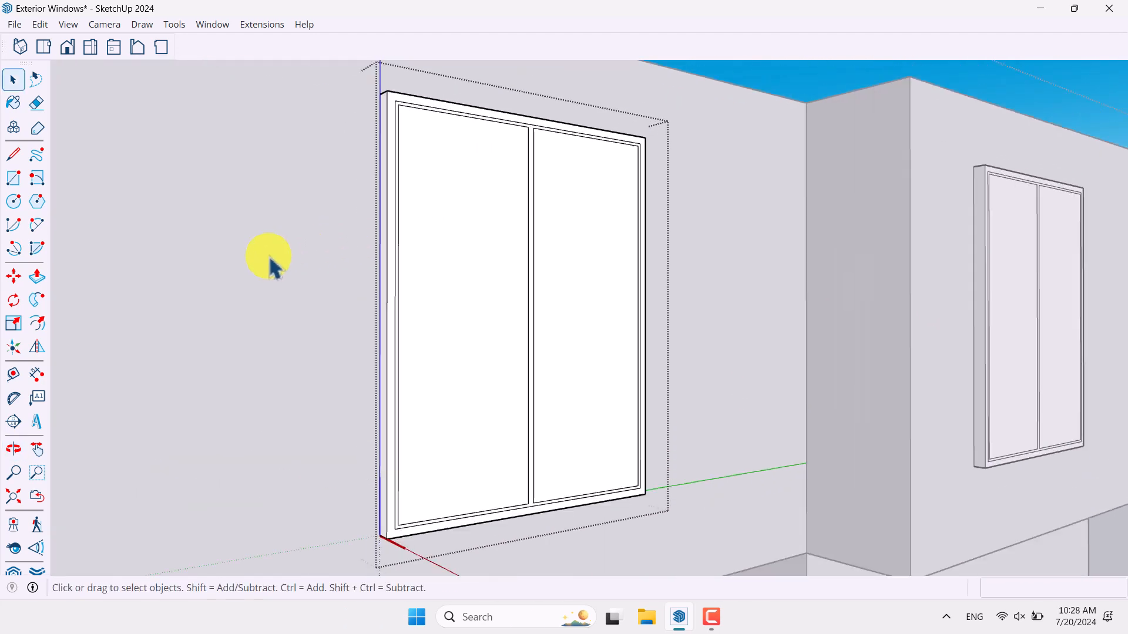
Step: Push the glass panes back 10 cm into their sashes with Push/Pull
{"action": "left_click", "coordinate": [37, 277]}
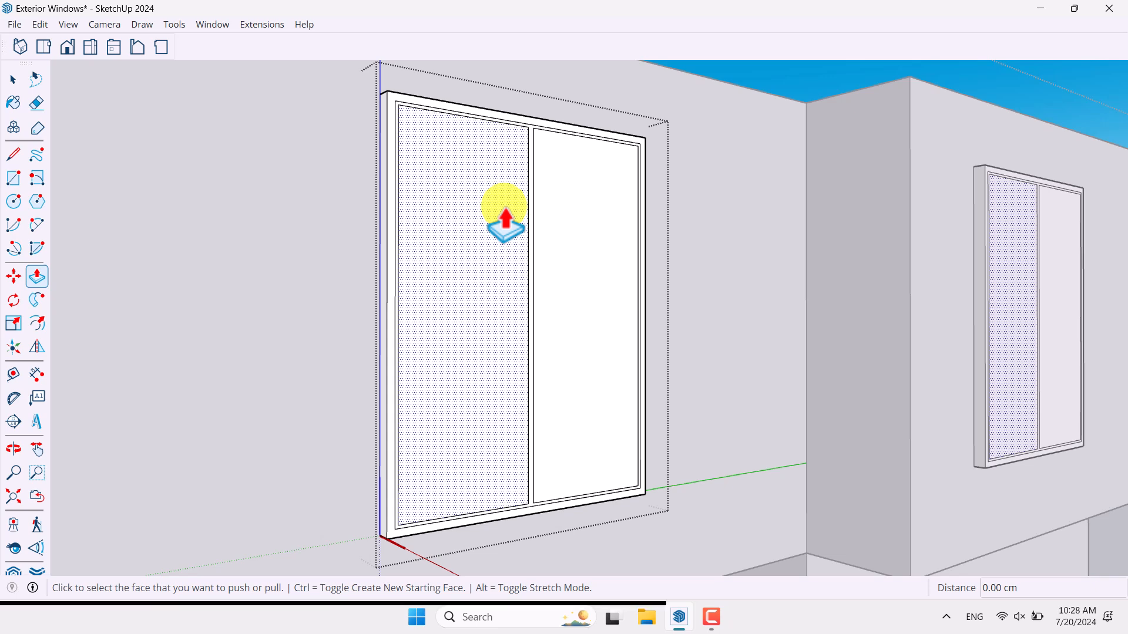
{"action": "left_click_drag", "start_coordinate": [504, 216], "coordinate": [446, 331]}
{"action": "type", "text": "10"}
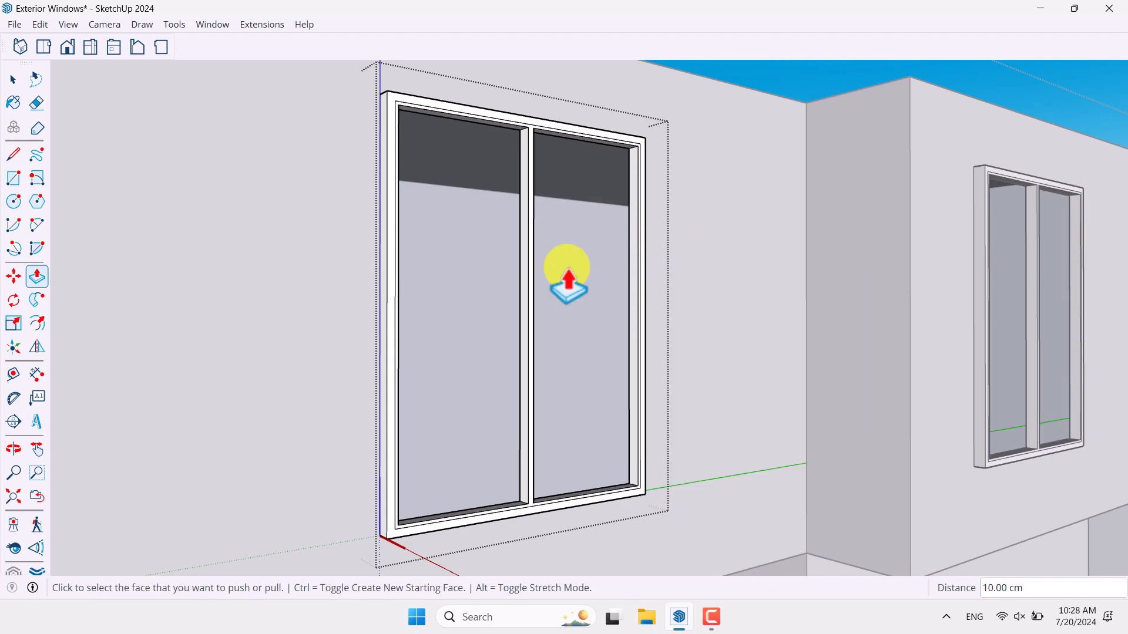
{"action": "scroll", "scroll_direction": "up", "scroll_amount": 3}
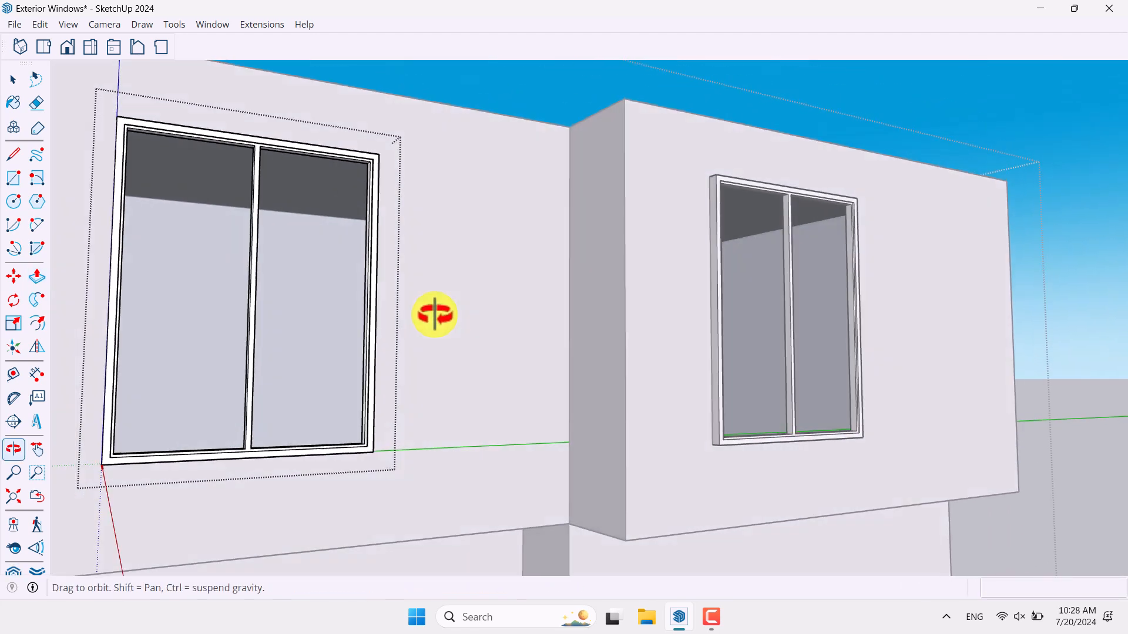
Step: Create a component from the framed window geometry and select it for further editing
{"action": "right_click", "coordinate": [561, 258]}
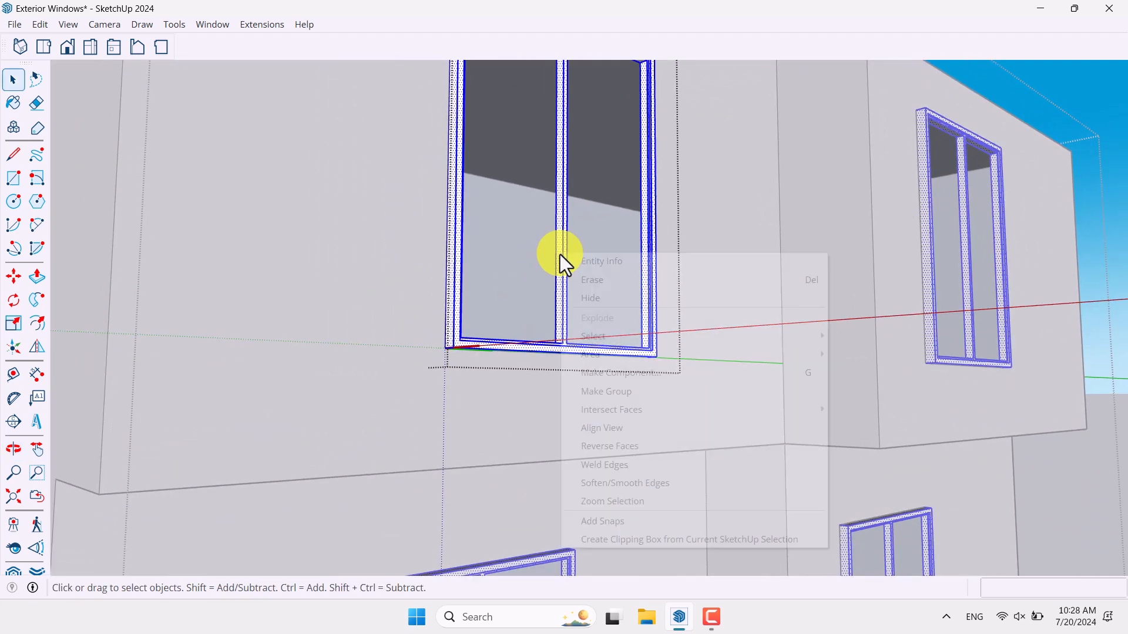
{"action": "left_click", "coordinate": [616, 373]}
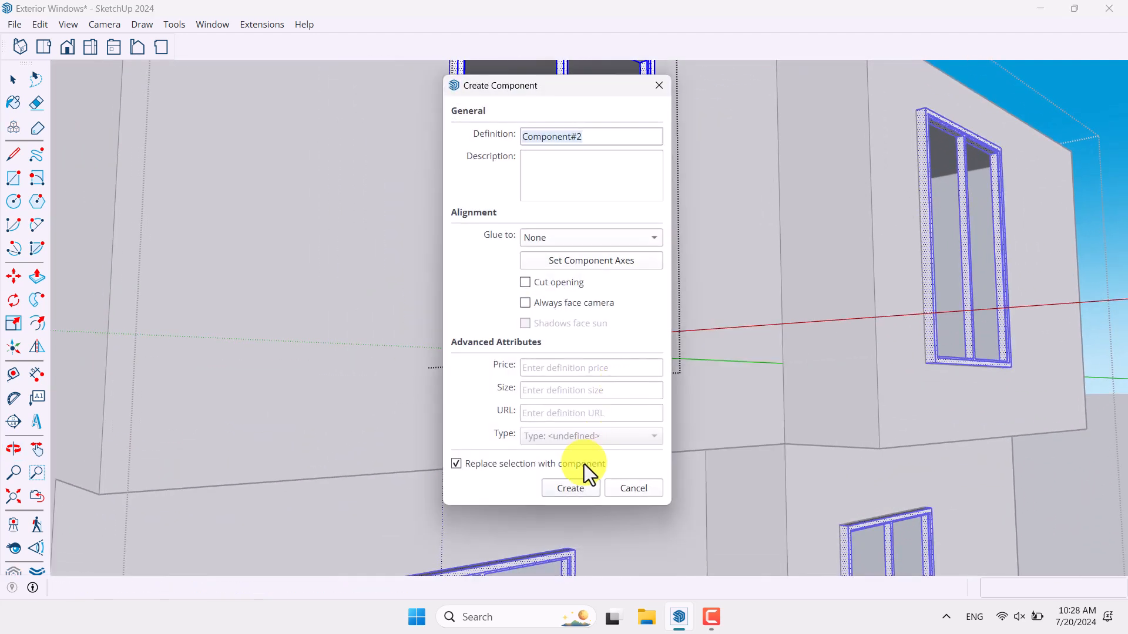
{"action": "left_click", "coordinate": [569, 488]}
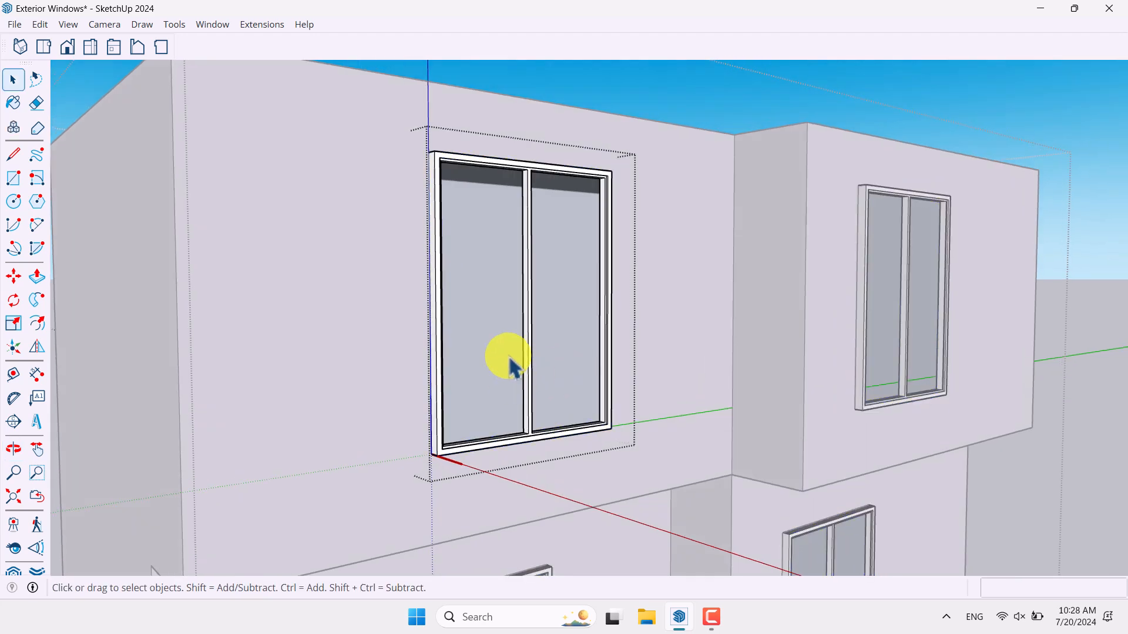
{"action": "mouse_move", "coordinate": [536, 356]}
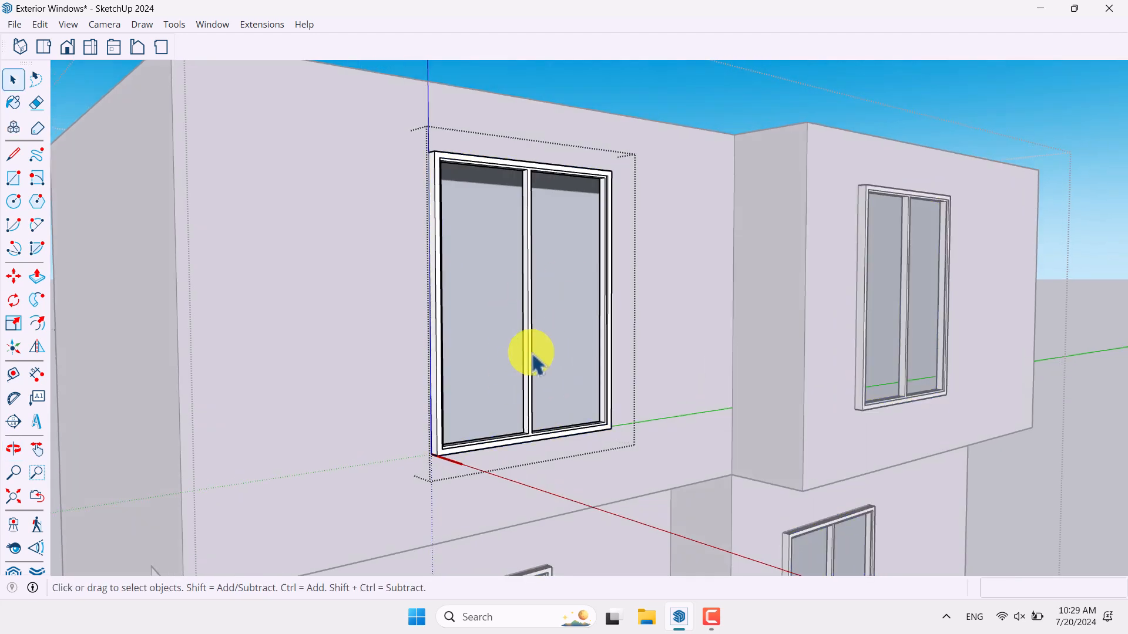
{"action": "left_click", "coordinate": [531, 353]}
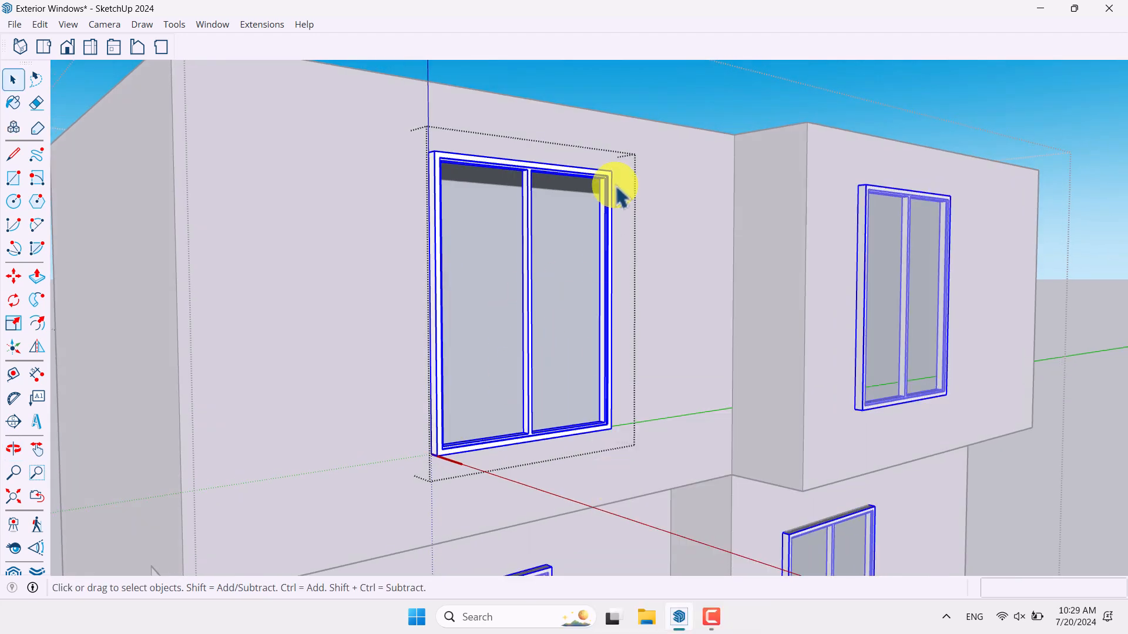
{"action": "left_click", "coordinate": [36, 177]}
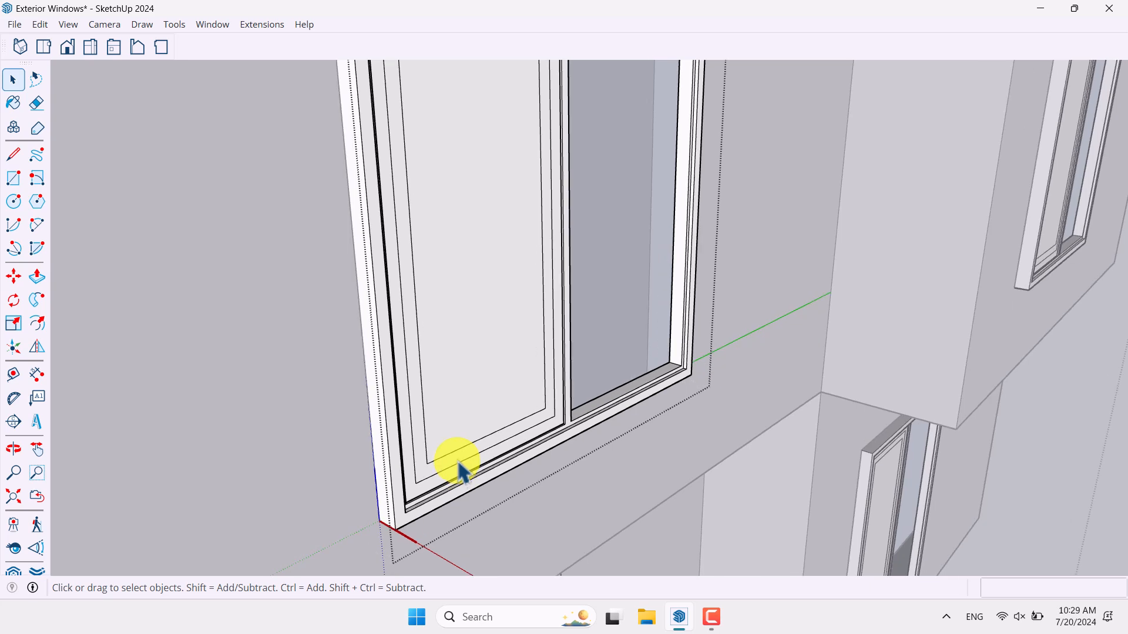
Step: Select the left sash pane and move it forward along the depth axis
{"action": "left_click", "coordinate": [13, 279]}
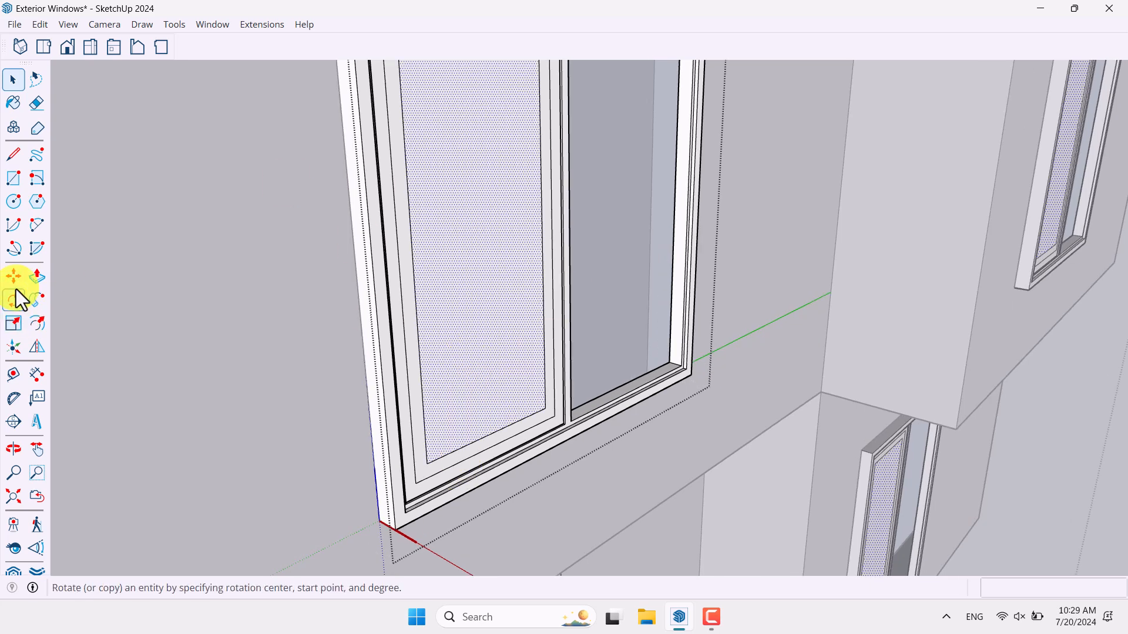
{"action": "left_click", "coordinate": [14, 276]}
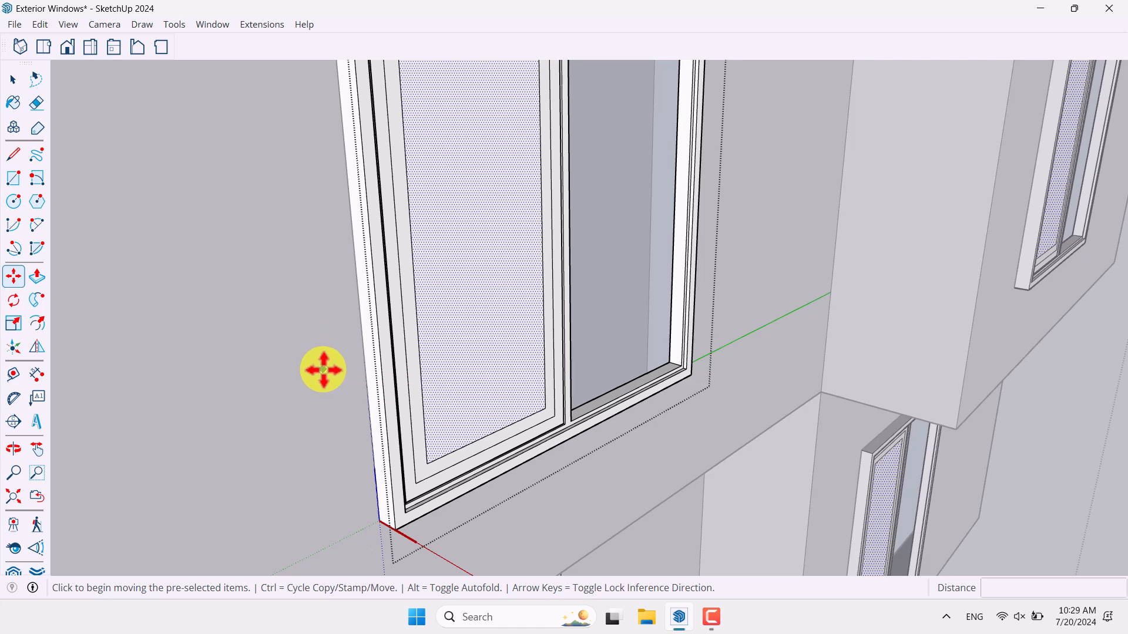
{"action": "mouse_move", "coordinate": [494, 431]}
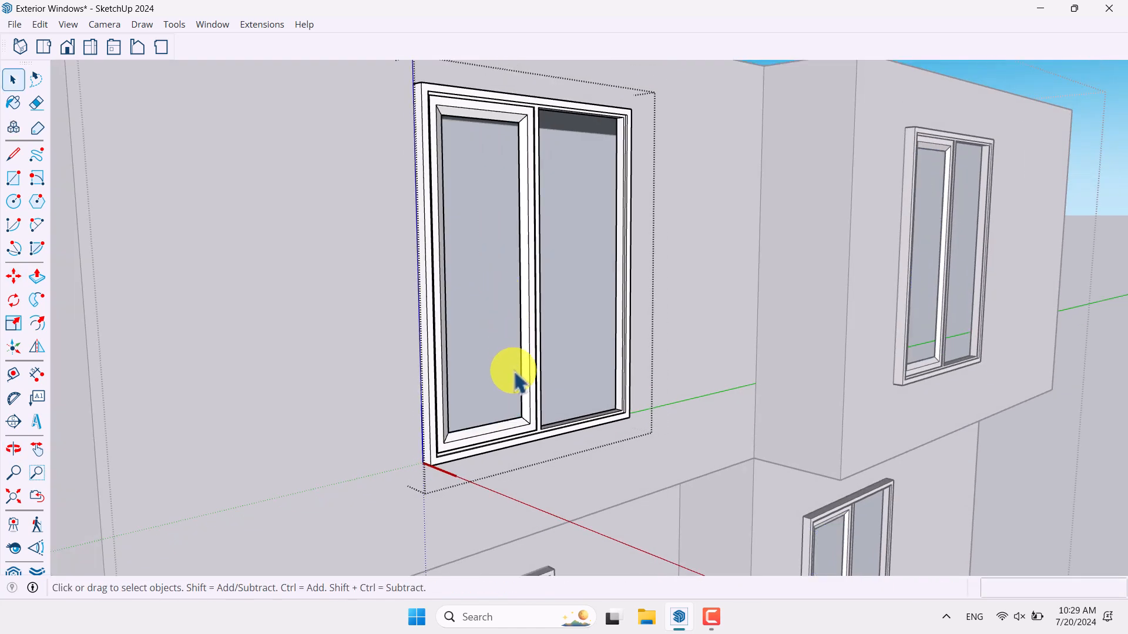
{"action": "right_click", "coordinate": [515, 373]}
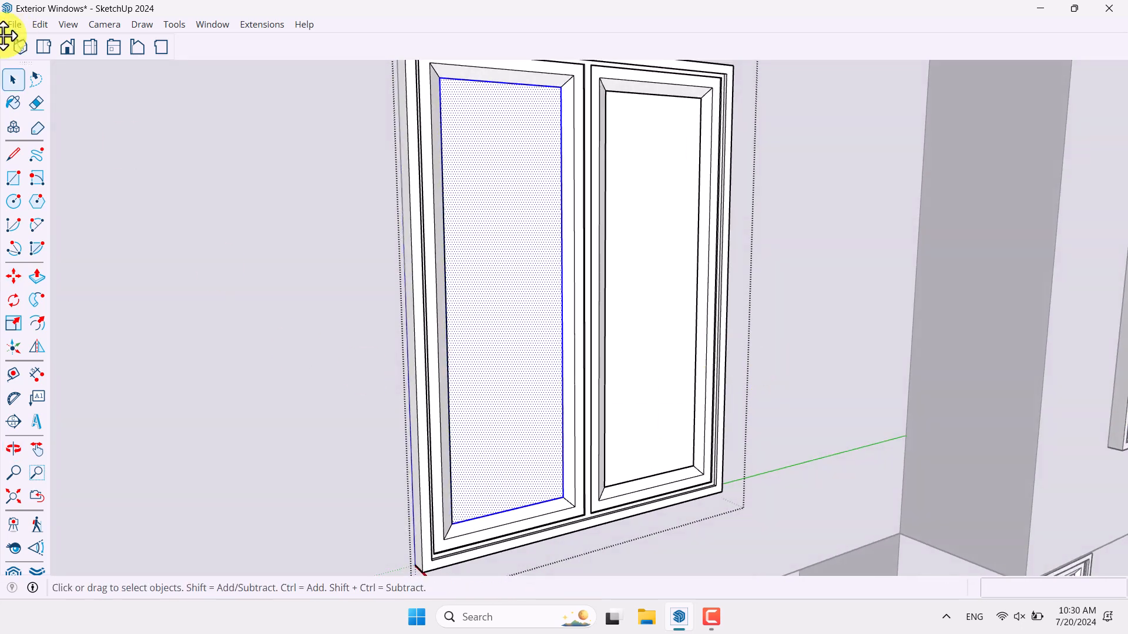
Step: Paint the glass panes red, adjust the material's colour and opacity, then pick a grey
{"action": "left_click", "coordinate": [13, 103]}
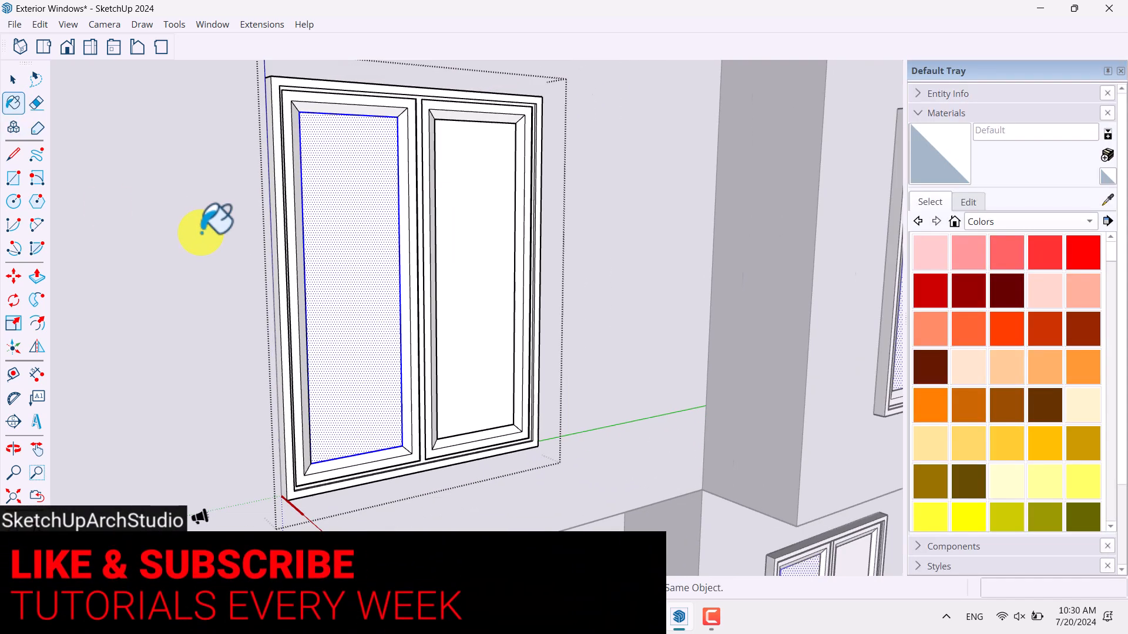
{"action": "left_click", "coordinate": [1046, 252]}
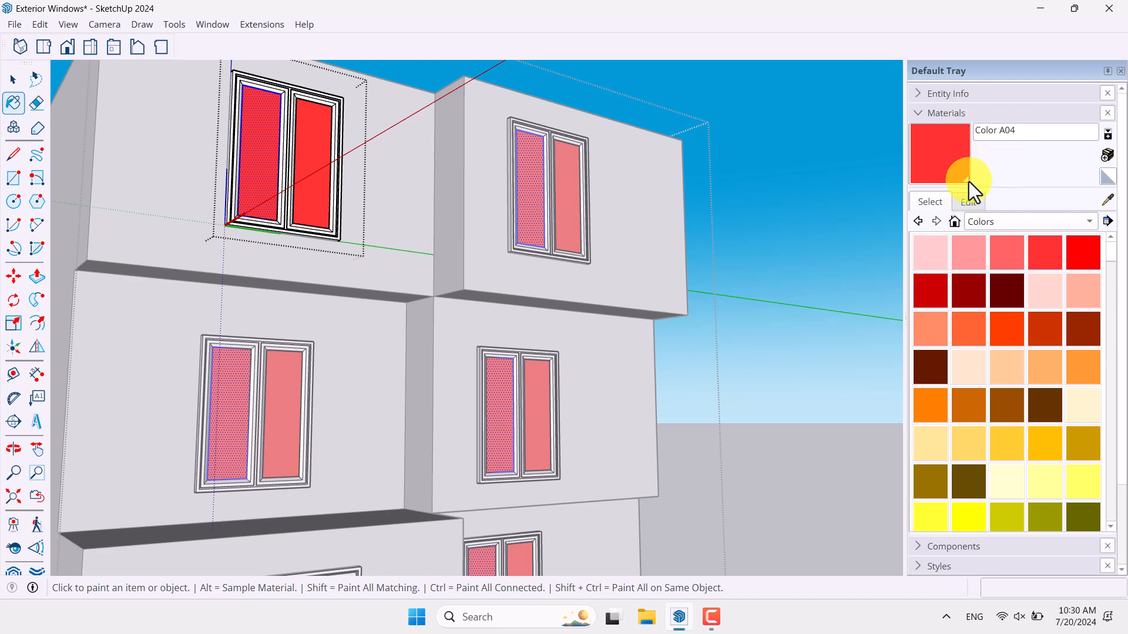
{"action": "left_click", "coordinate": [968, 201]}
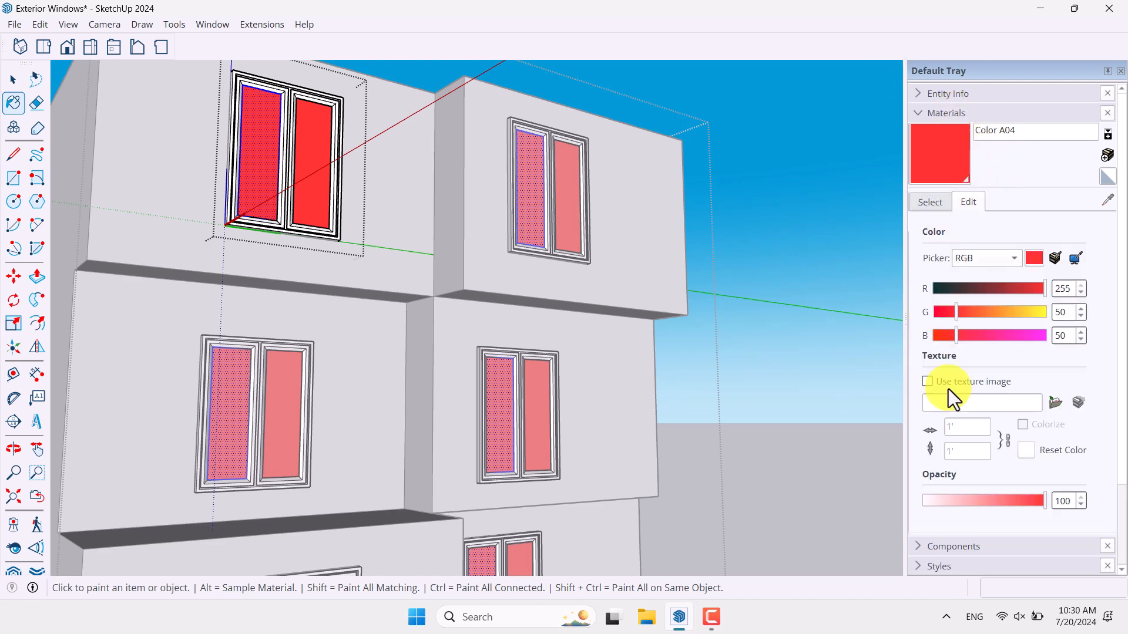
{"action": "left_click_drag", "start_coordinate": [1043, 501], "coordinate": [996, 501]}
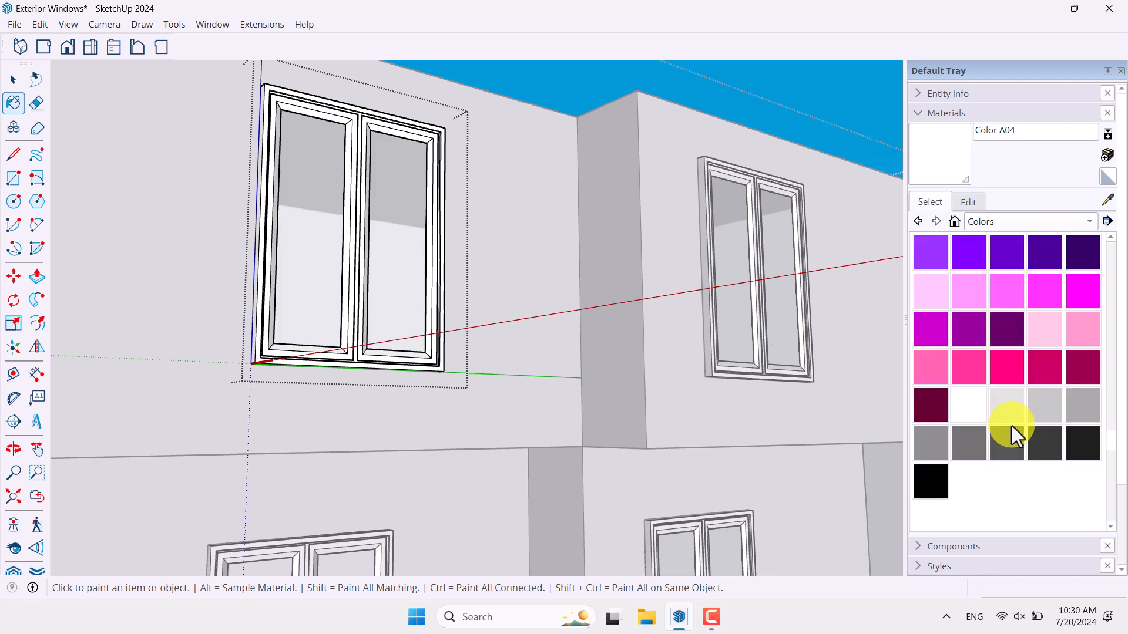
{"action": "left_click", "coordinate": [1082, 404]}
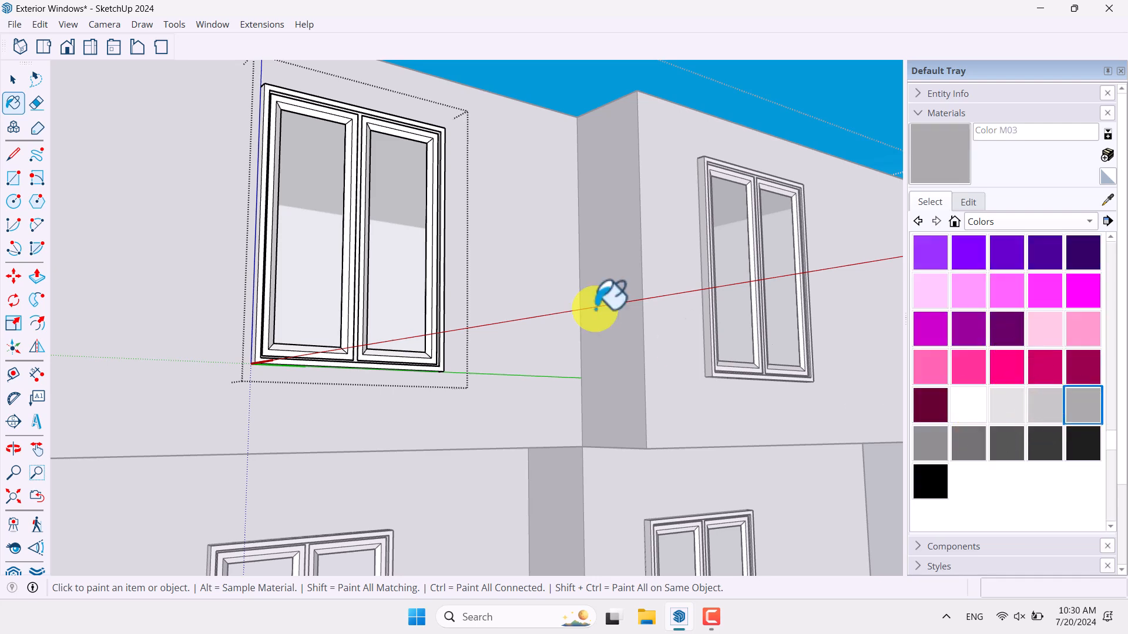